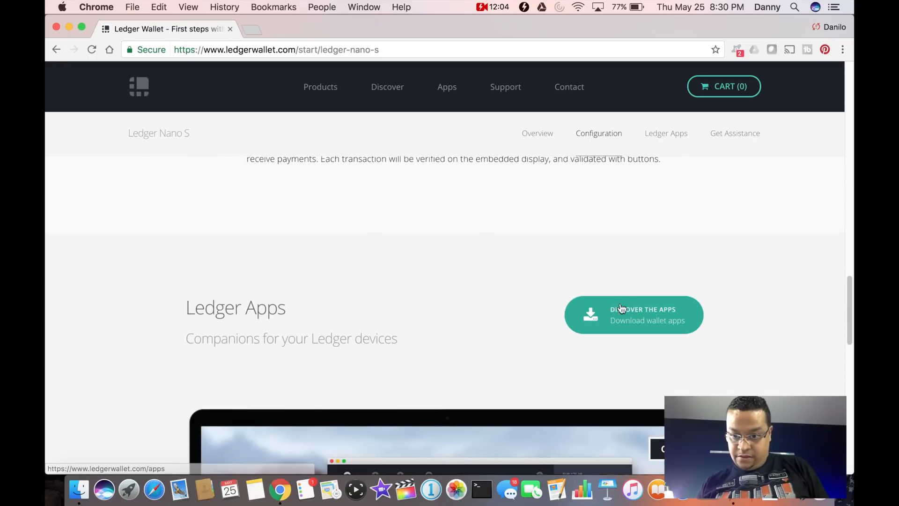
# Add the Ledger Wallet Ethereum app to Chrome from its Web Store page.
pyautogui.click(634, 315)
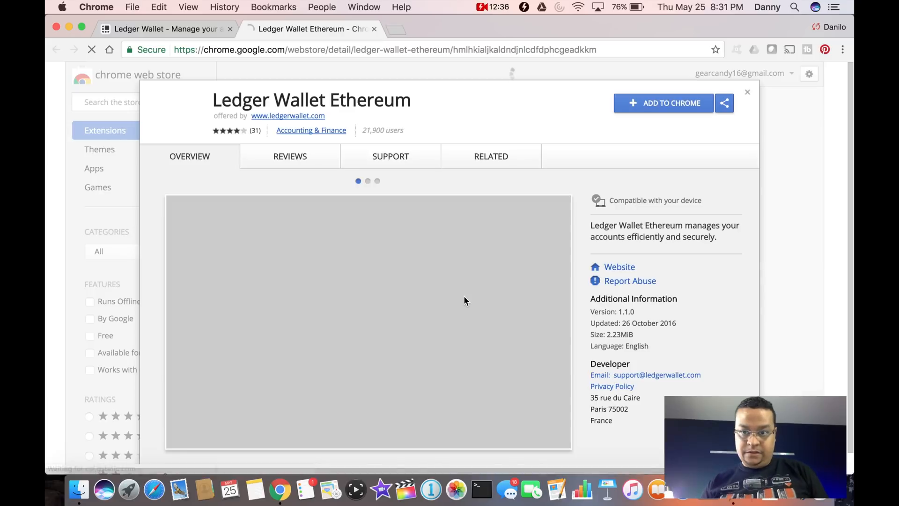
pyautogui.click(392, 29)
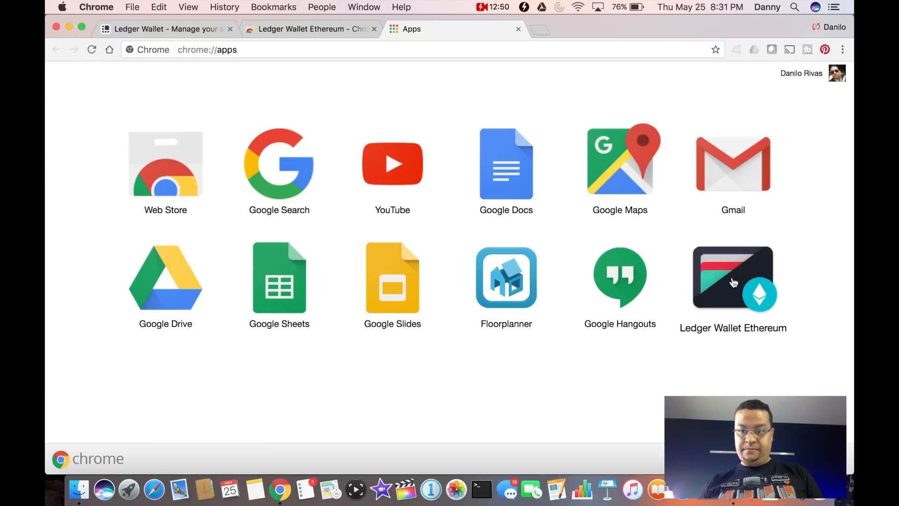
# Launch Ledger Wallet Ethereum from the Chrome Apps page.
pyautogui.click(732, 278)
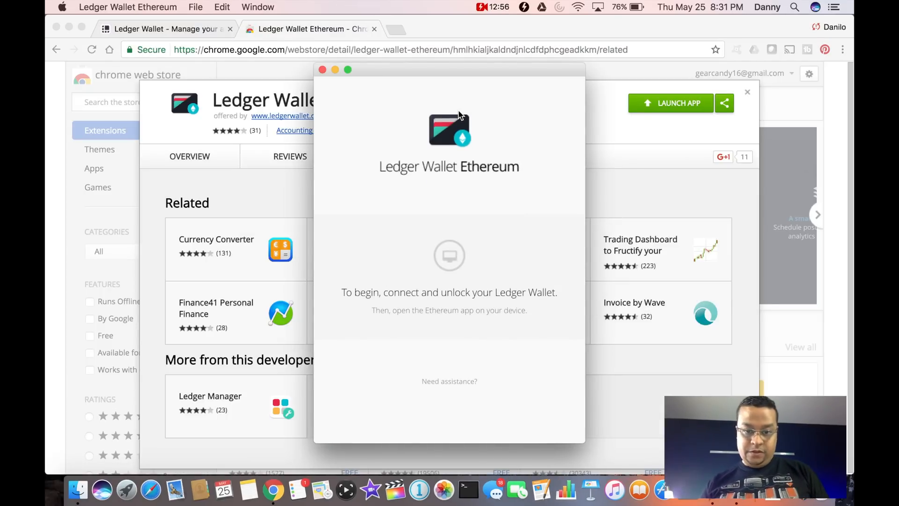
pyautogui.moveTo(465, 297)
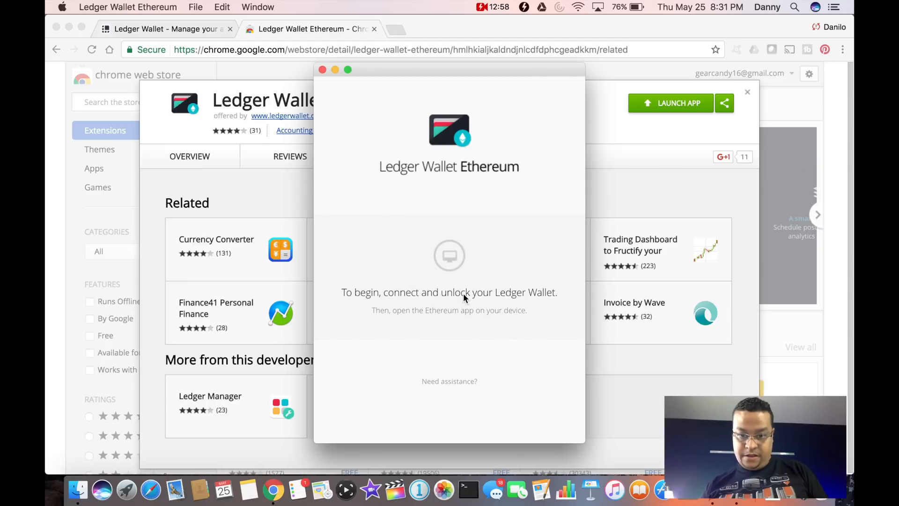
pyautogui.moveTo(388, 371)
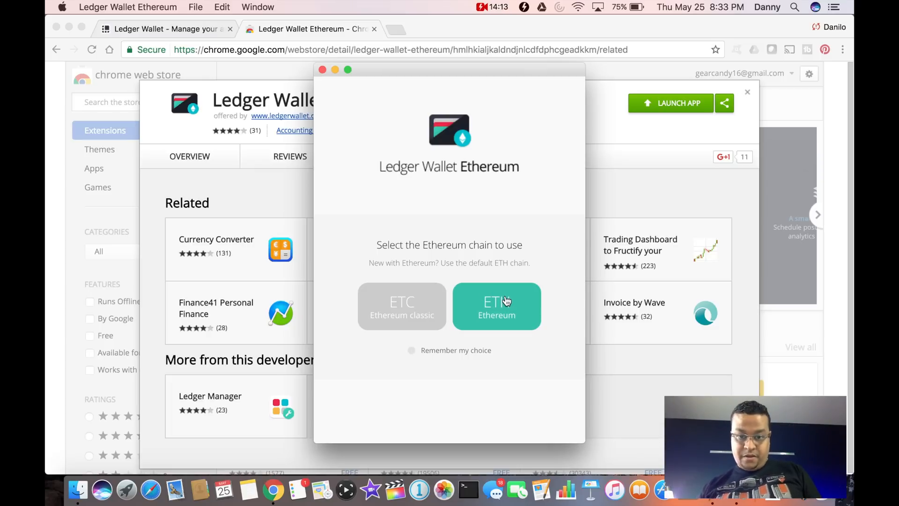
# Choose the default ETH Ethereum chain, reaching the account home with ETH 0 balance.
pyautogui.click(496, 305)
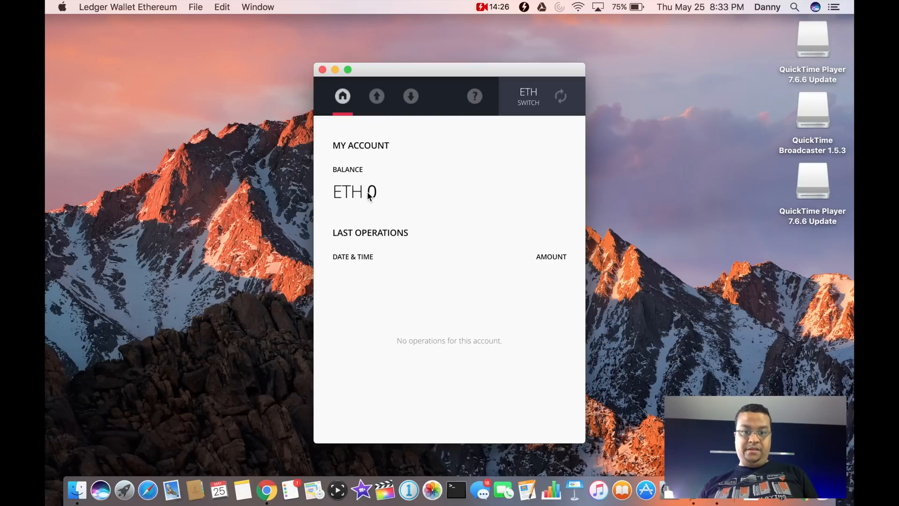
pyautogui.moveTo(488, 286)
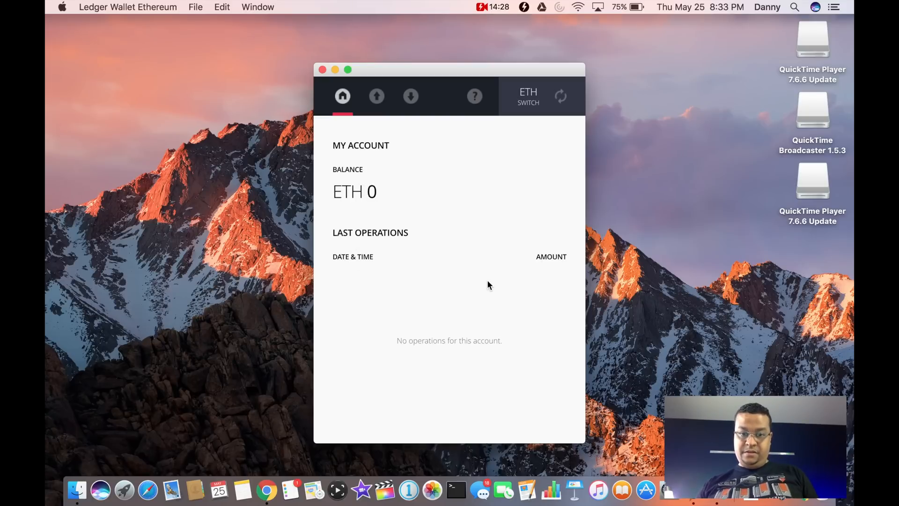